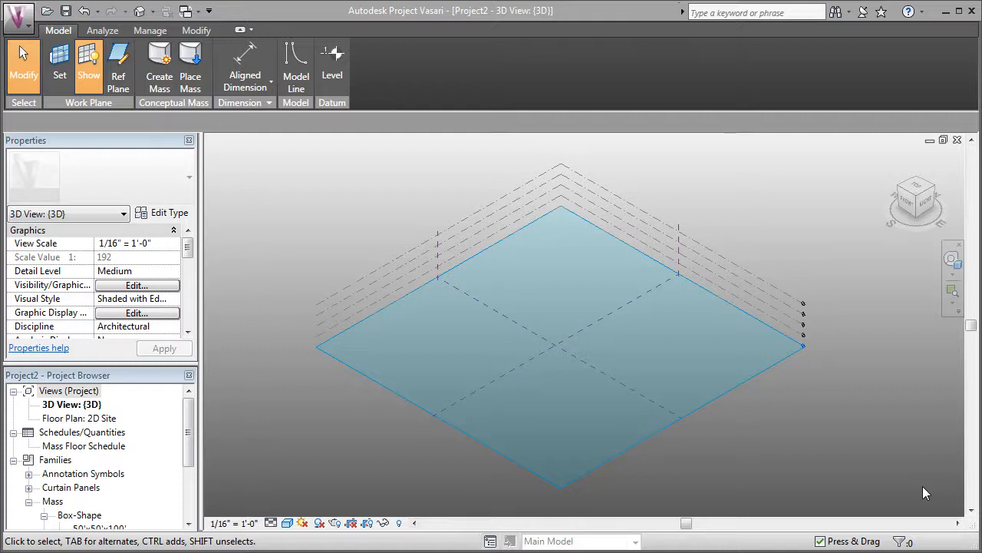
pyautogui.moveTo(909, 439)
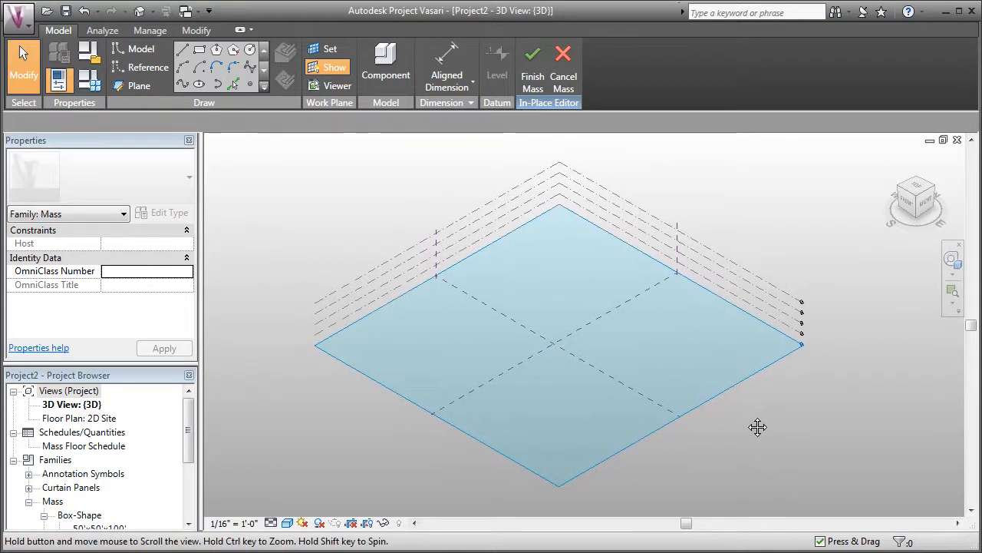
pyautogui.moveTo(344, 462)
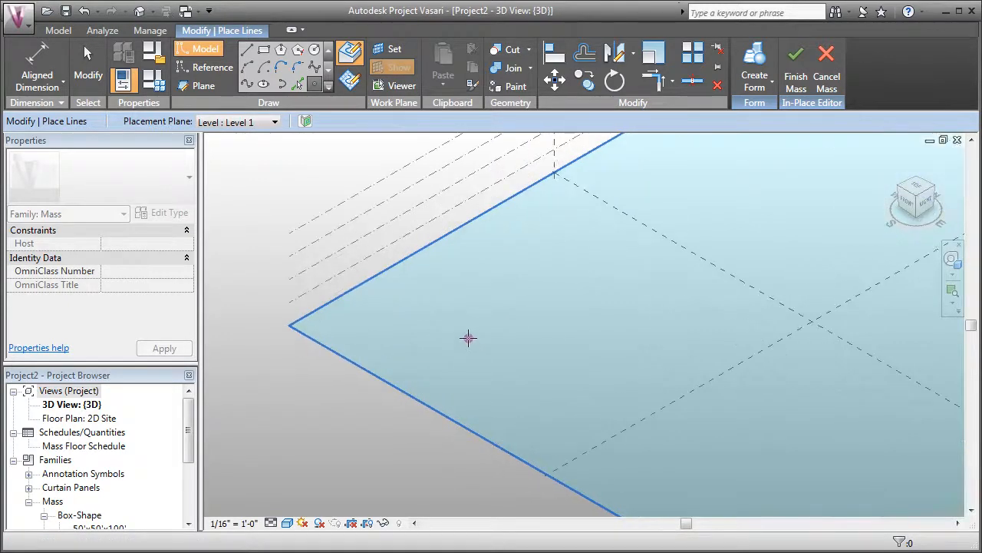
# Place a reference point on Level 1 and select it
pyautogui.click(468, 338)
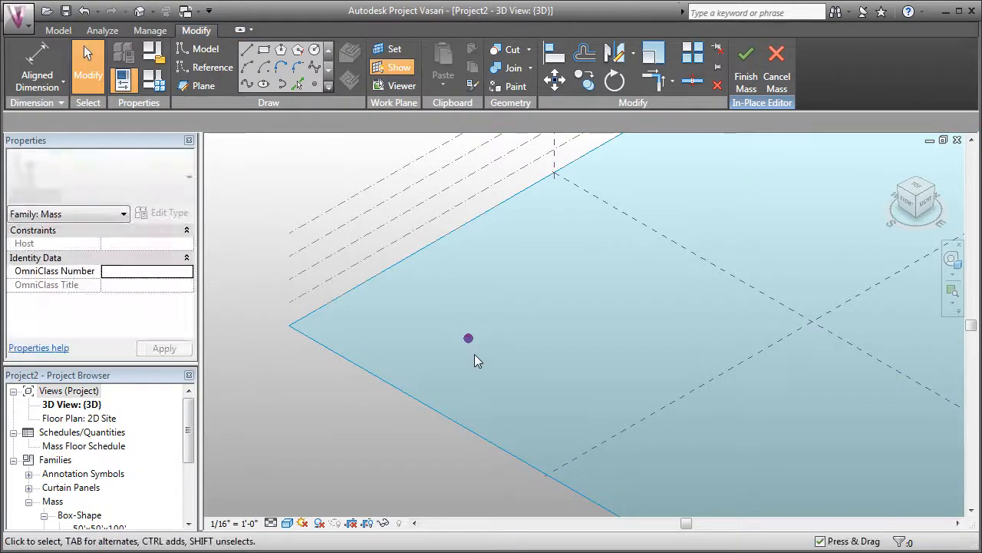
pyautogui.click(468, 339)
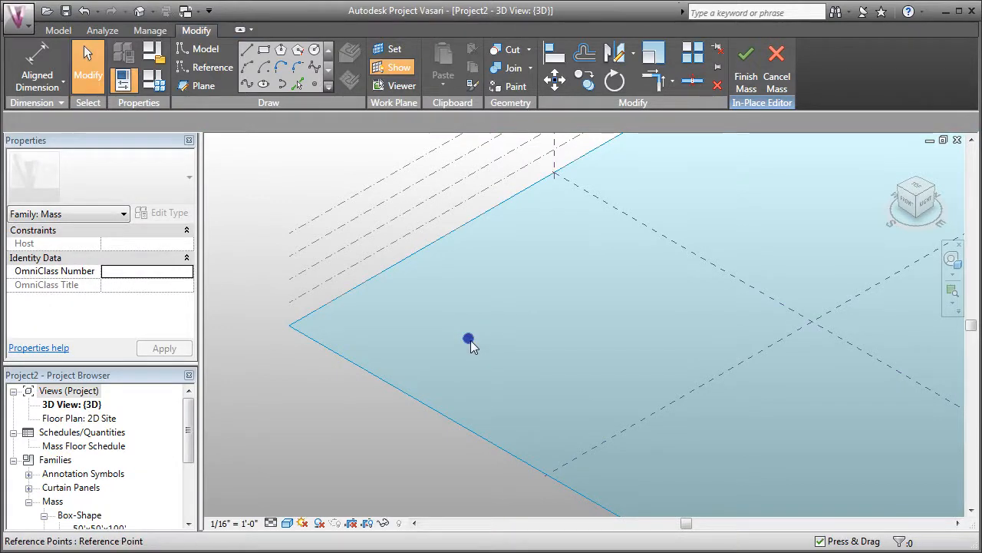
pyautogui.click(468, 339)
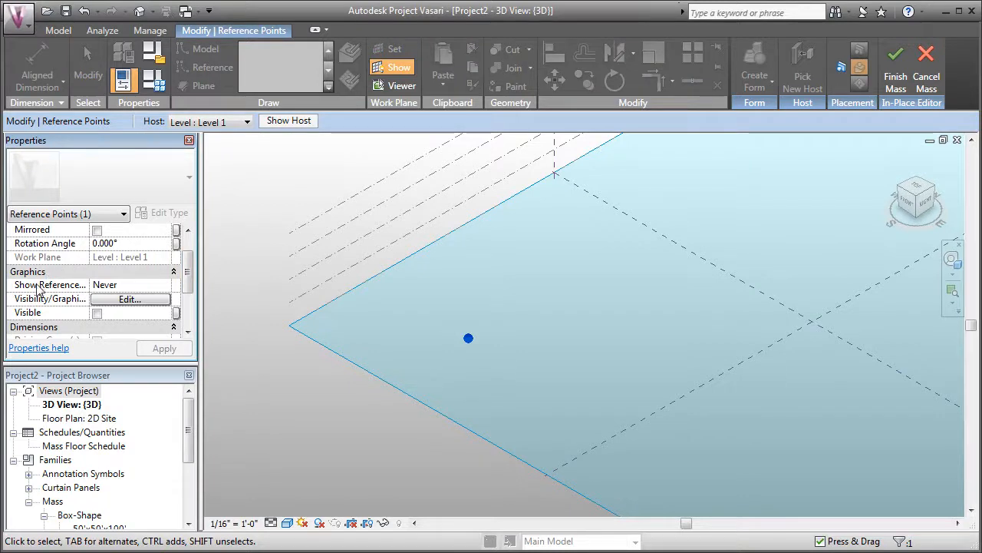
# Set the point's Show Reference Planes property to Always
pyautogui.click(163, 284)
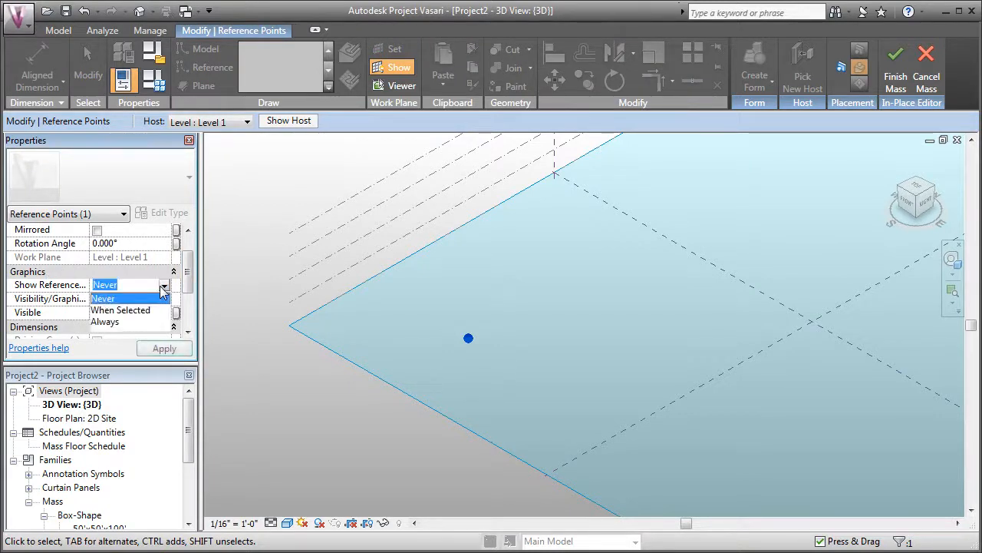
pyautogui.click(105, 321)
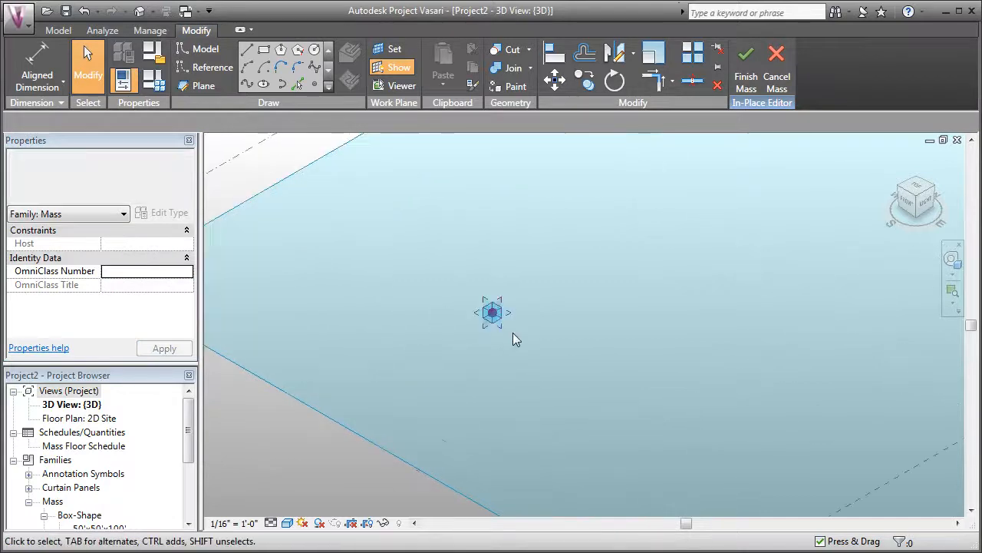
pyautogui.click(492, 313)
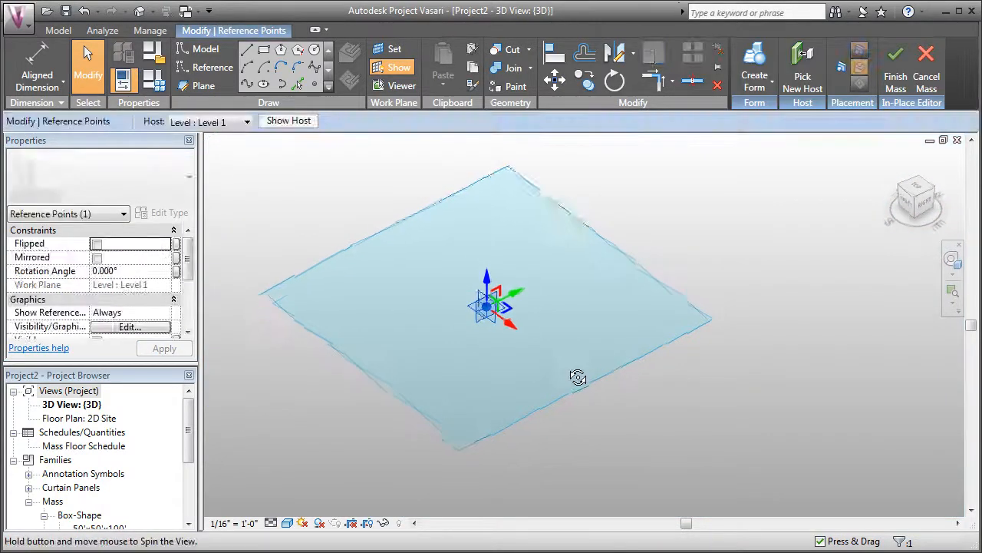
# Sketch rectangles on the point's horizontal and vertical reference planes
pyautogui.moveTo(577, 376); pyautogui.dragTo(736, 408)
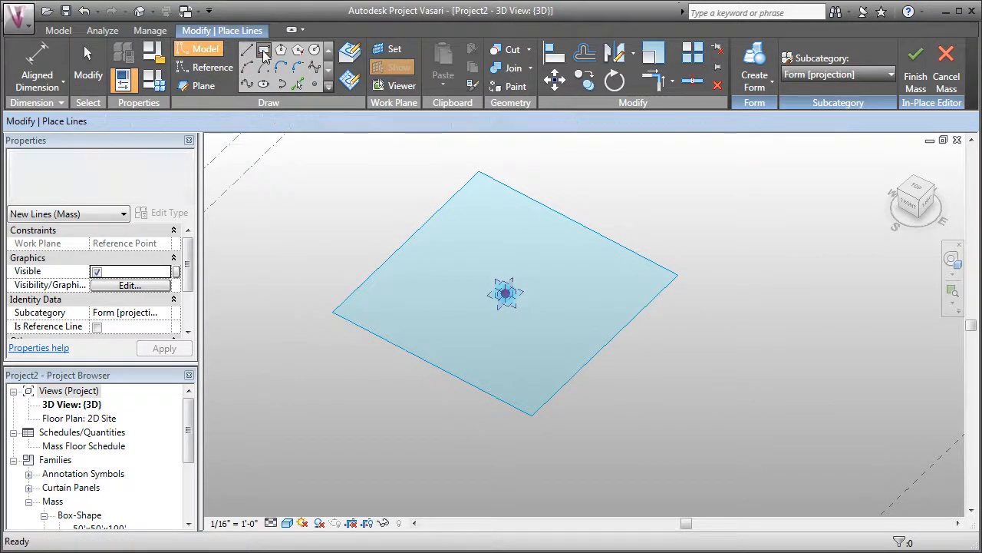
pyautogui.click(264, 52)
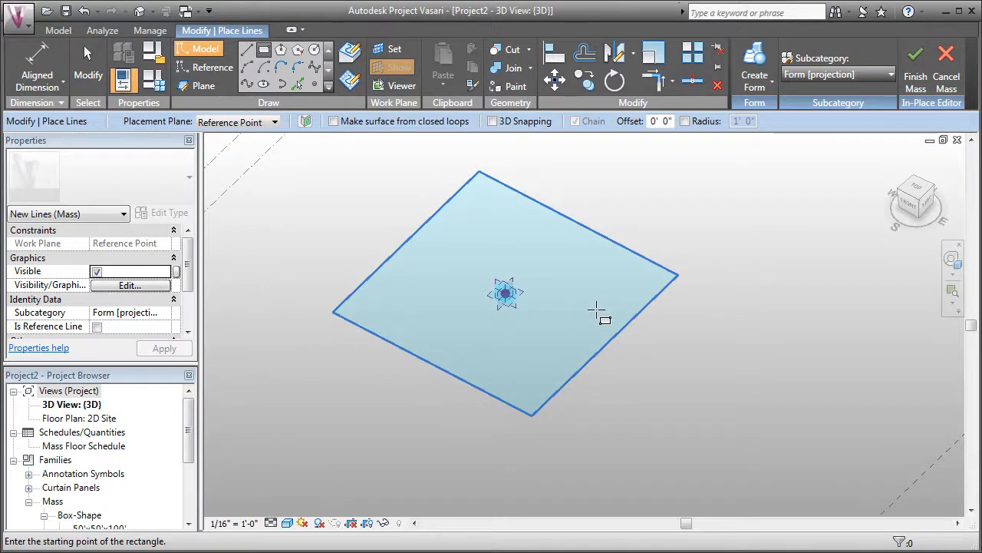
pyautogui.moveTo(560, 252)
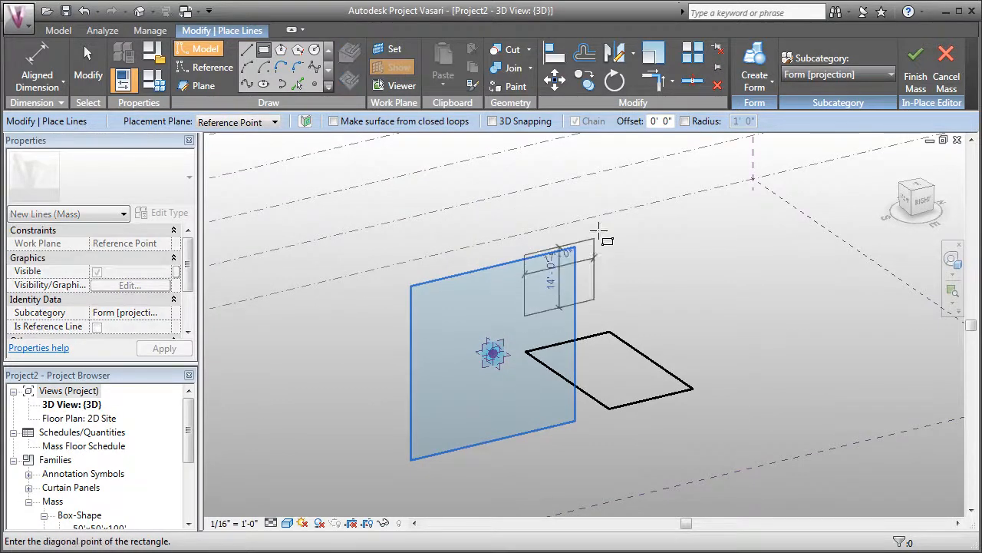
pyautogui.click(599, 230)
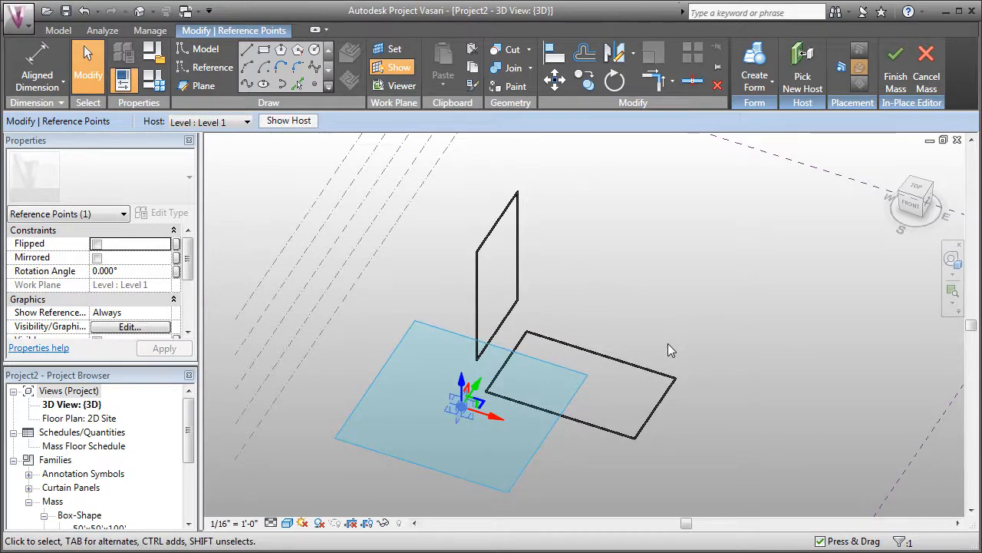
pyautogui.moveTo(684, 365)
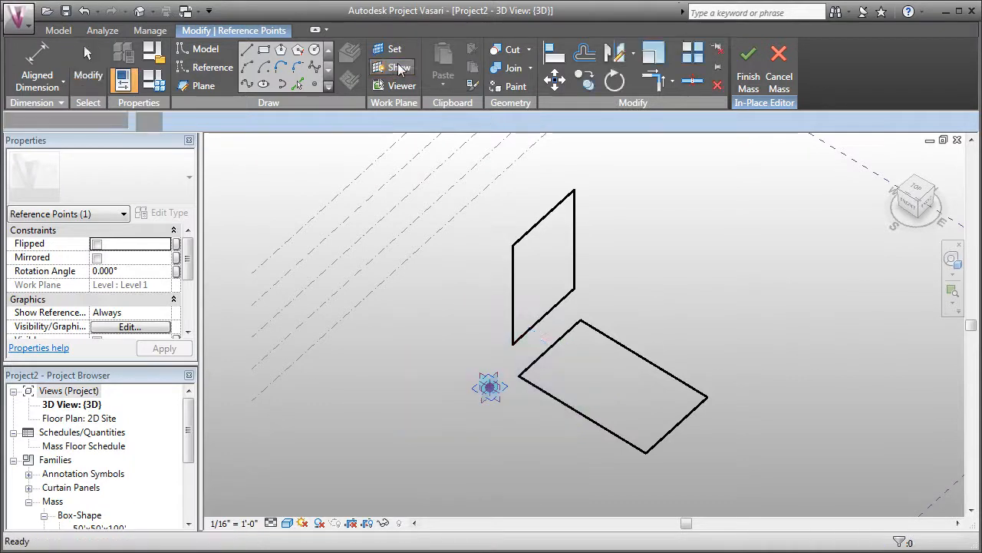
# Show the active work plane and zoom out to see the level
pyautogui.click(491, 399)
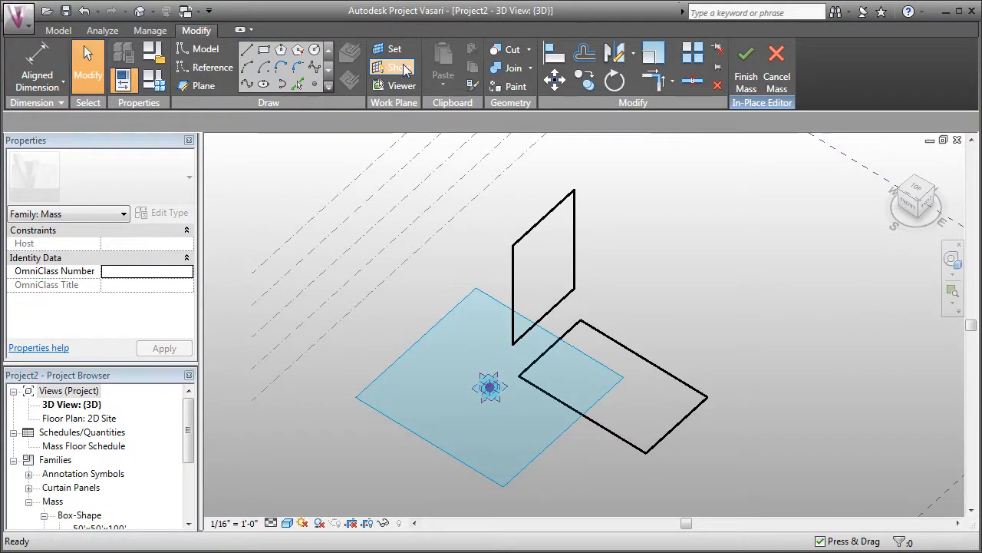
pyautogui.click(393, 68)
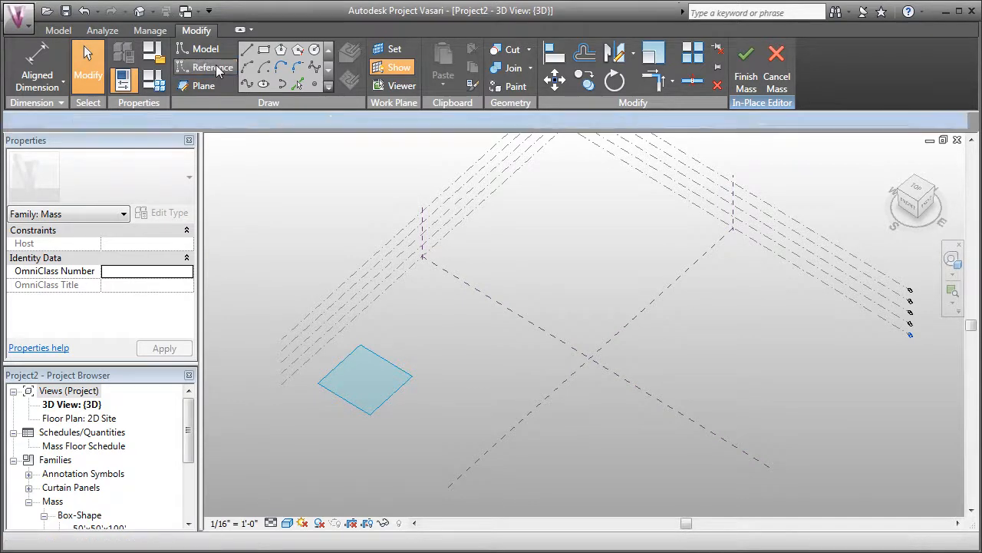
# Draw a reference line with Level : Level 1 as its placement plane
pyautogui.click(204, 68)
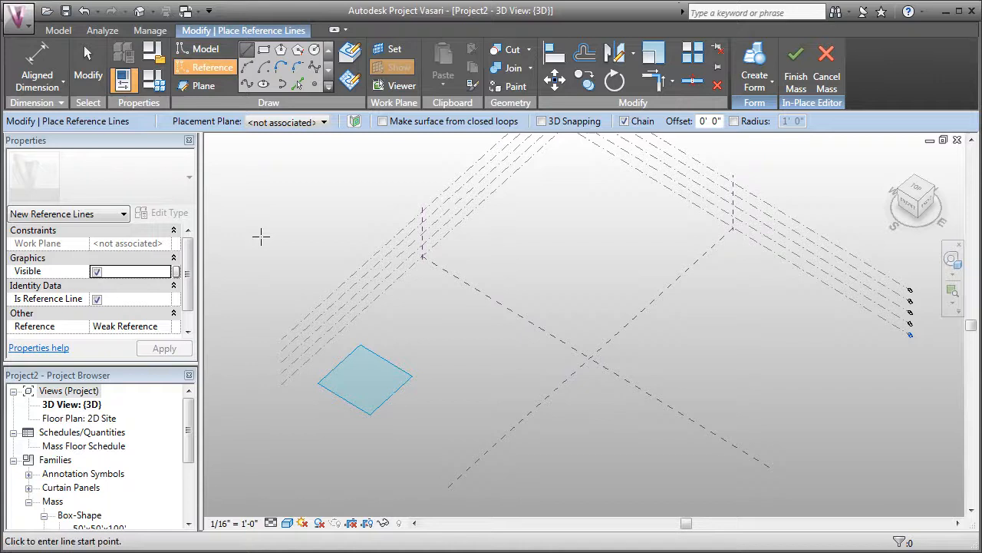
pyautogui.moveTo(506, 316)
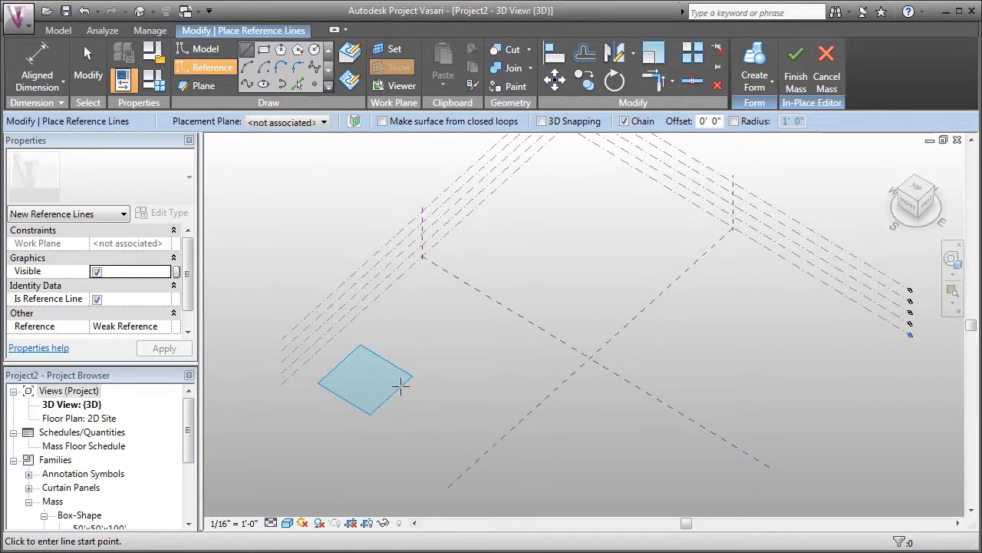
pyautogui.moveTo(383, 378)
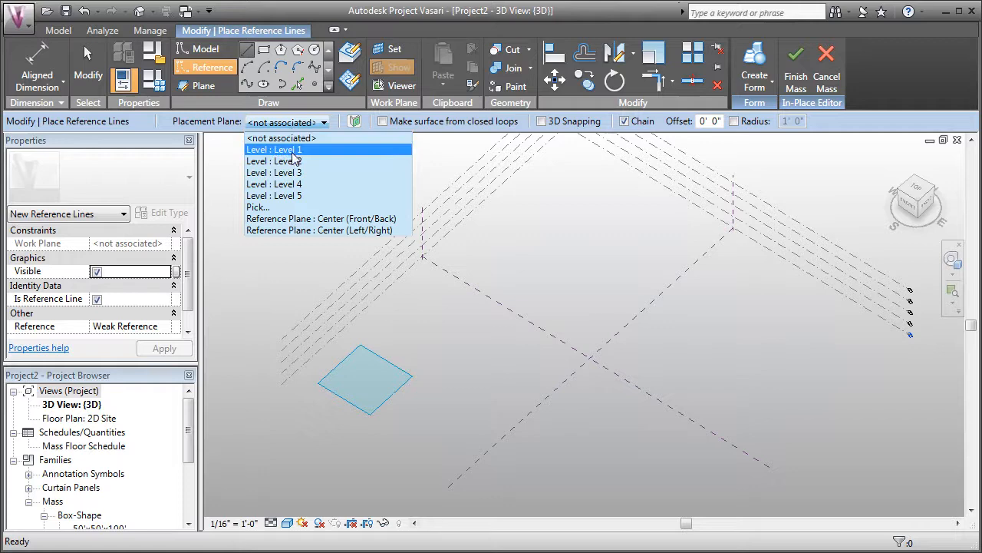
pyautogui.click(273, 151)
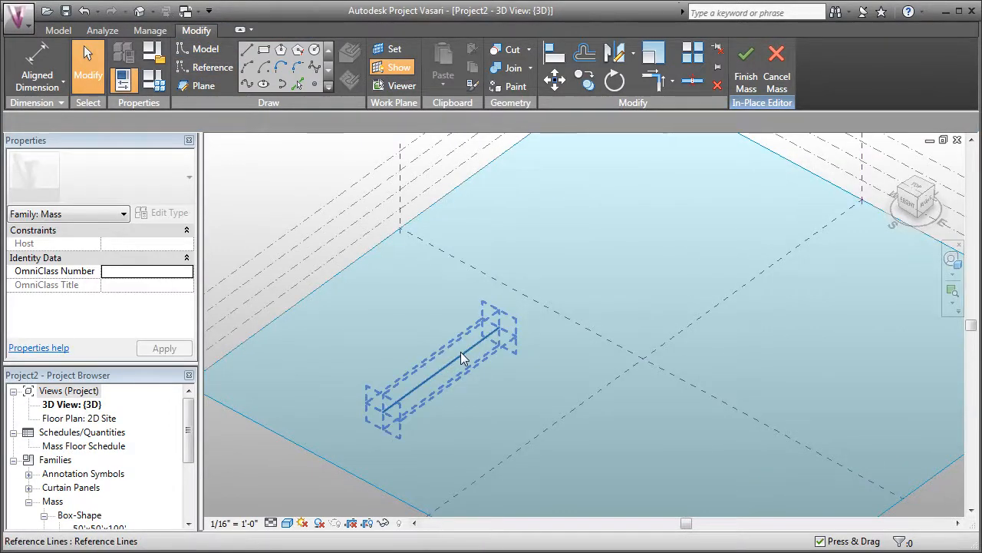
# Draw a circle on the reference line's plane and inspect it
pyautogui.click(461, 353)
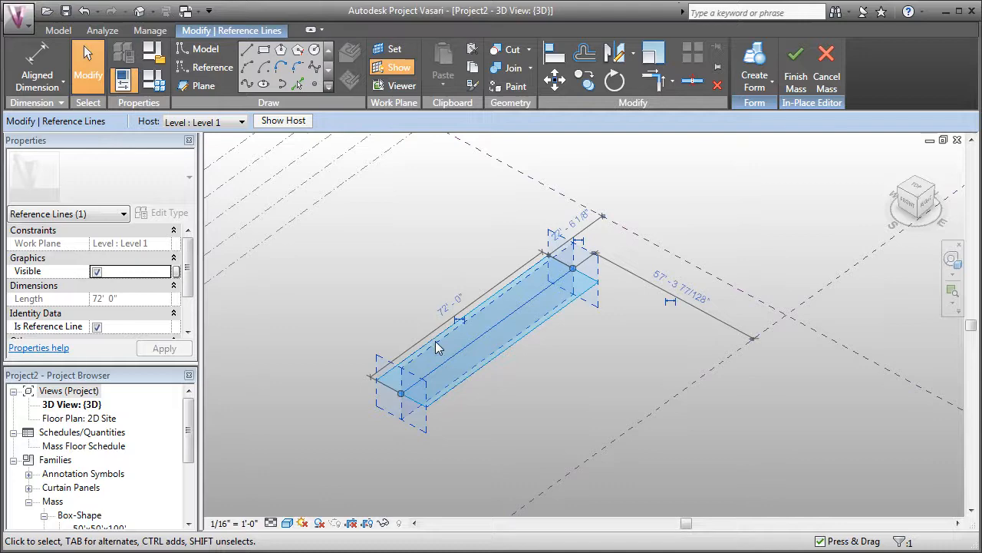
pyautogui.moveTo(513, 336)
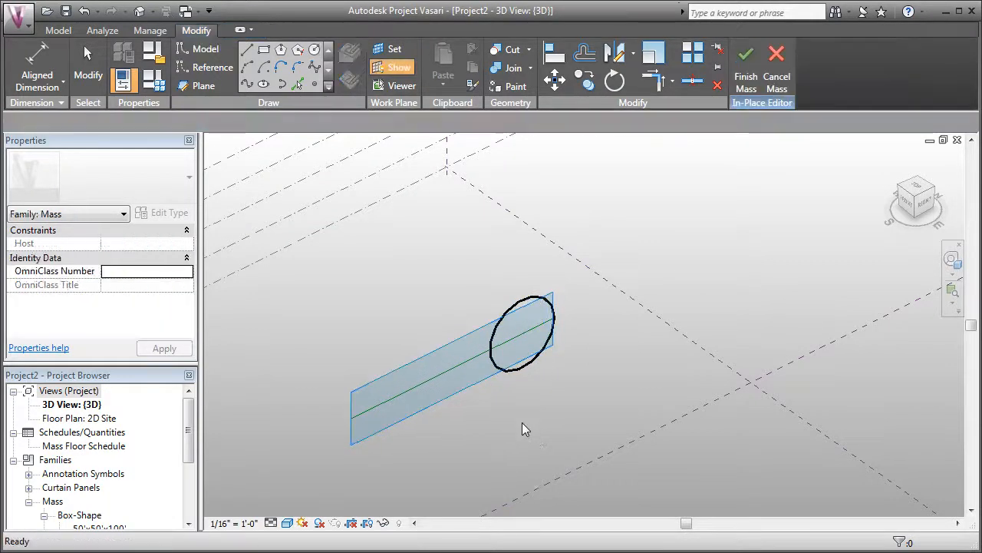
pyautogui.moveTo(525, 428); pyautogui.dragTo(464, 442)
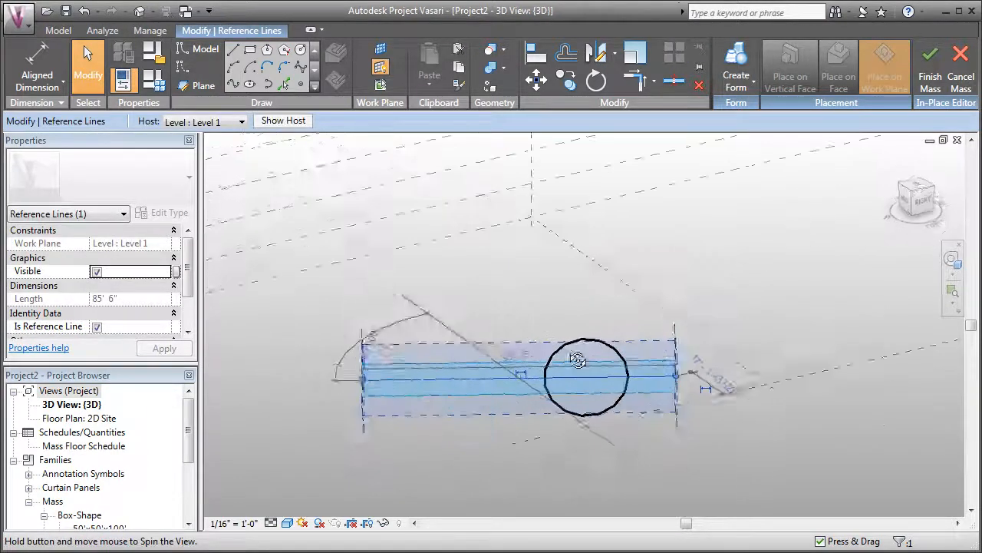
pyautogui.moveTo(577, 359); pyautogui.dragTo(591, 433)
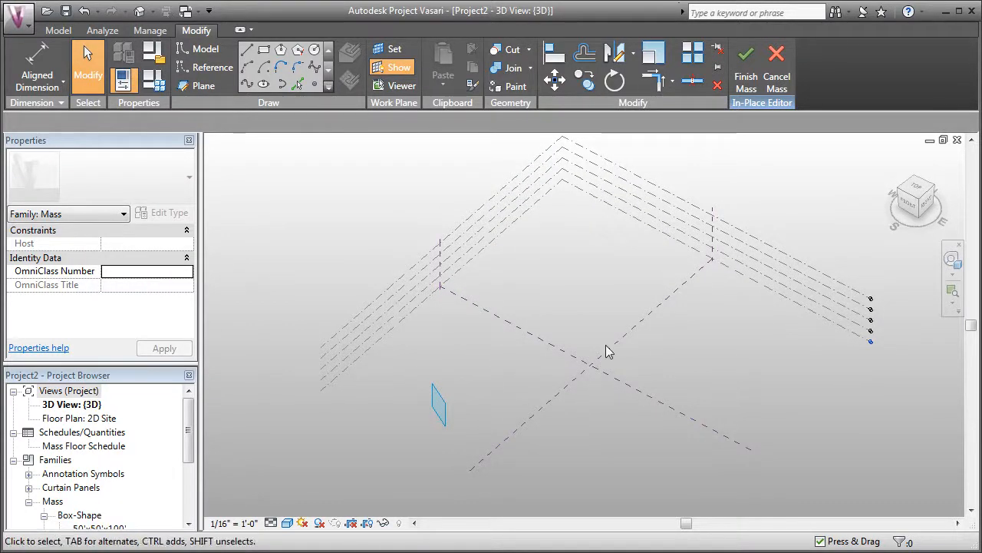
pyautogui.moveTo(710, 433)
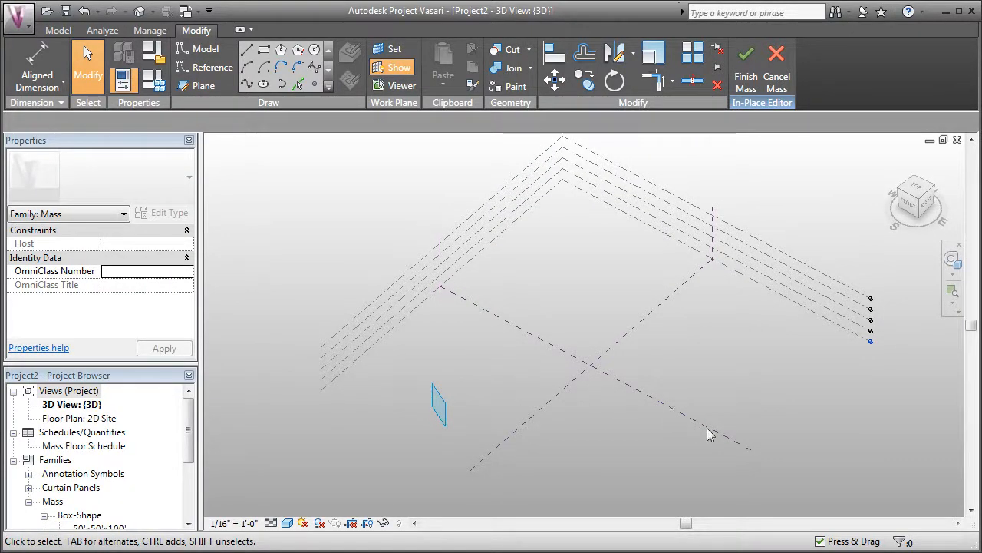
pyautogui.moveTo(612, 347)
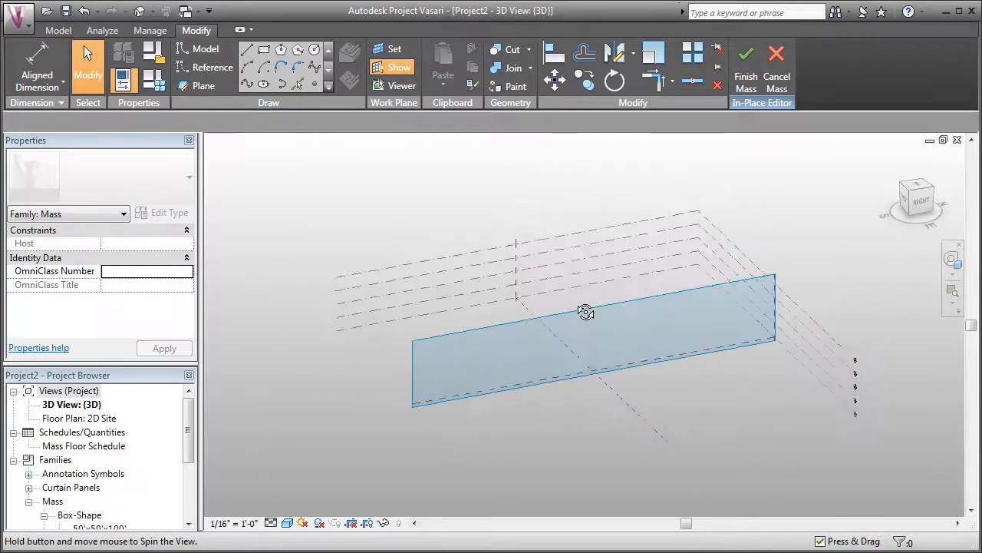
# Start the Place Reference Plane tool after orbiting the view
pyautogui.moveTo(586, 311); pyautogui.dragTo(702, 396)
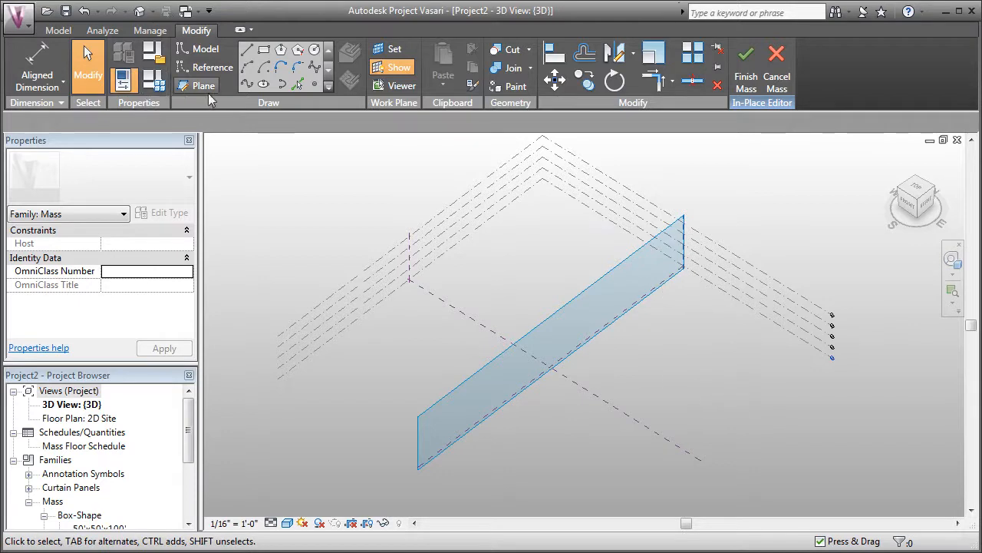
pyautogui.click(204, 86)
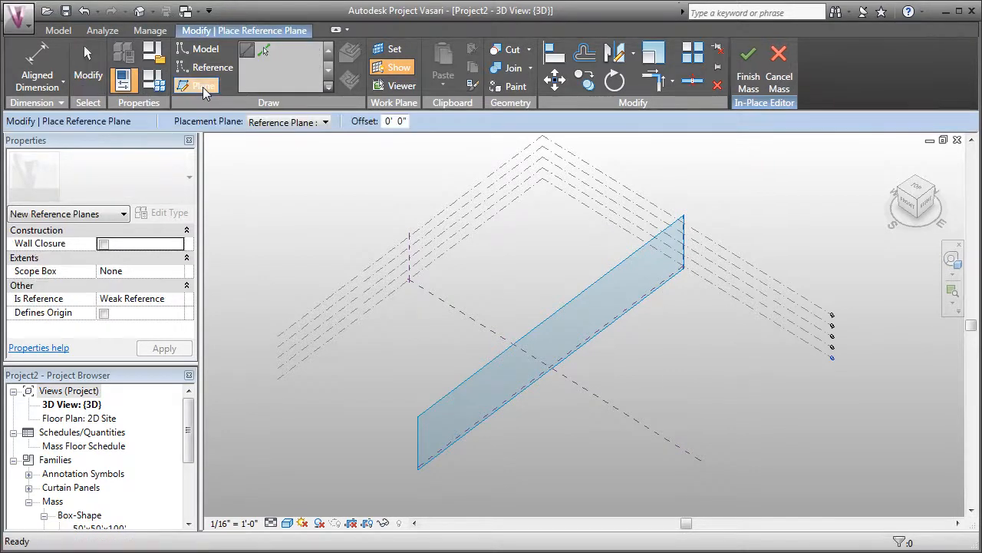
# Place a reference plane on Level : Level 1 and draw a circle hosted on it
pyautogui.click(323, 121)
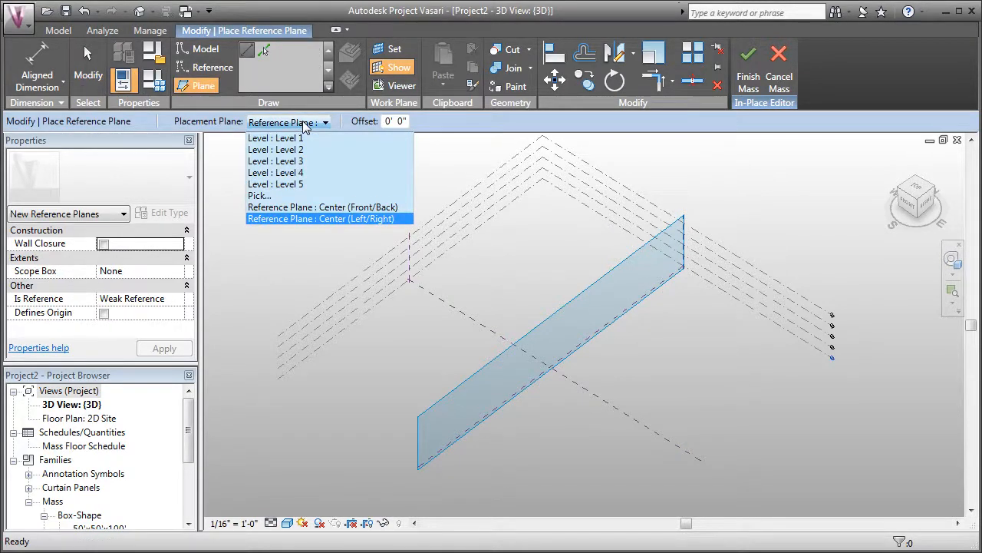
pyautogui.click(275, 138)
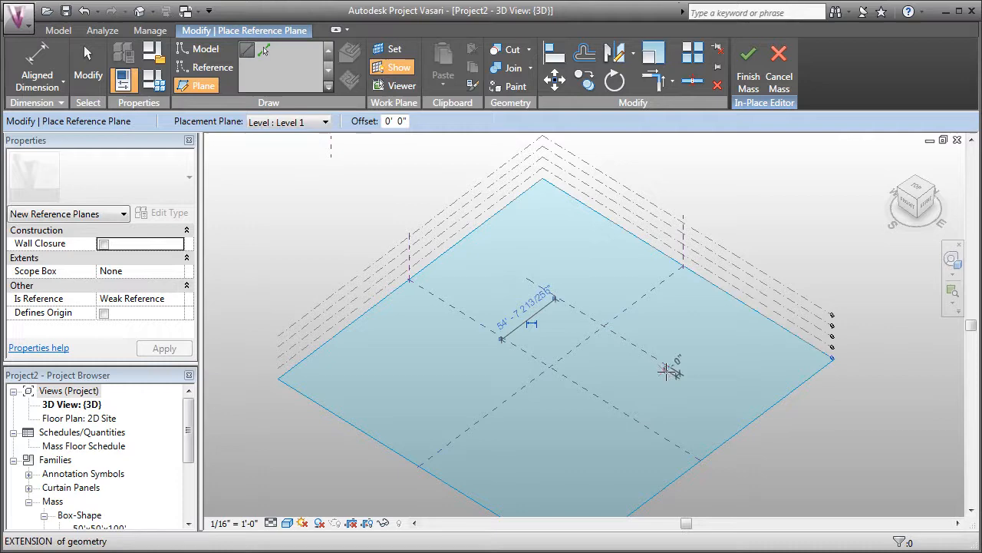
pyautogui.moveTo(672, 384)
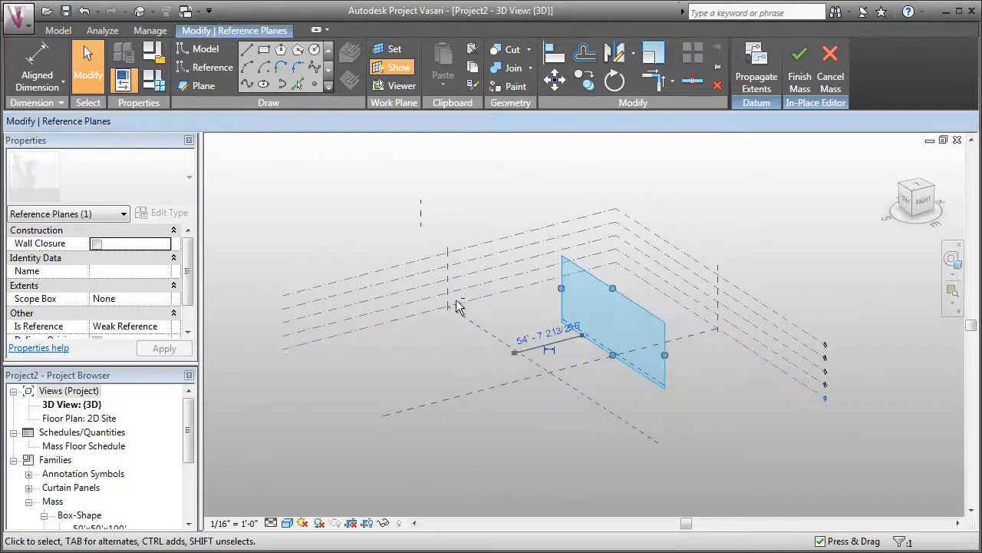
pyautogui.moveTo(460, 307); pyautogui.dragTo(510, 356)
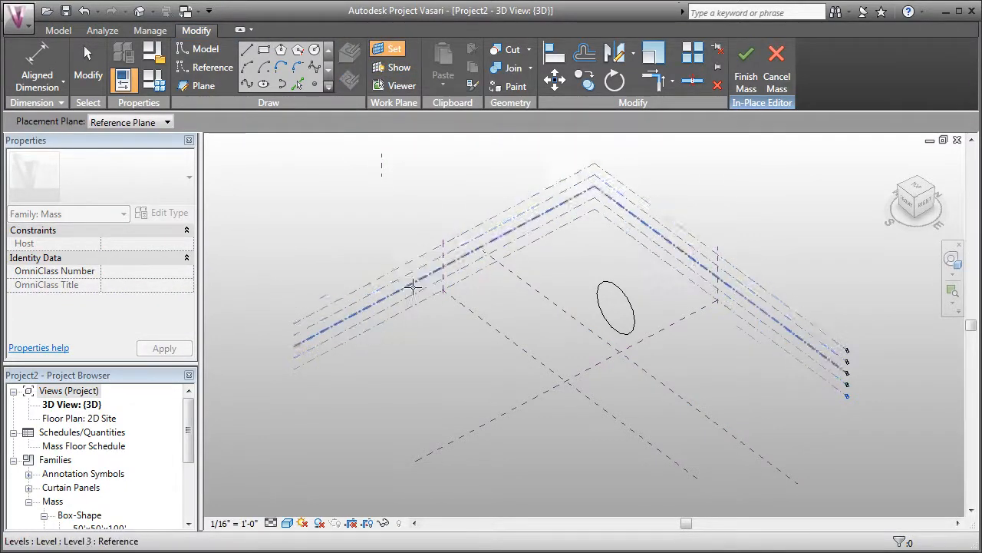
# Draw a spline model line with Level : Level 5 as its placement plane
pyautogui.click(166, 123)
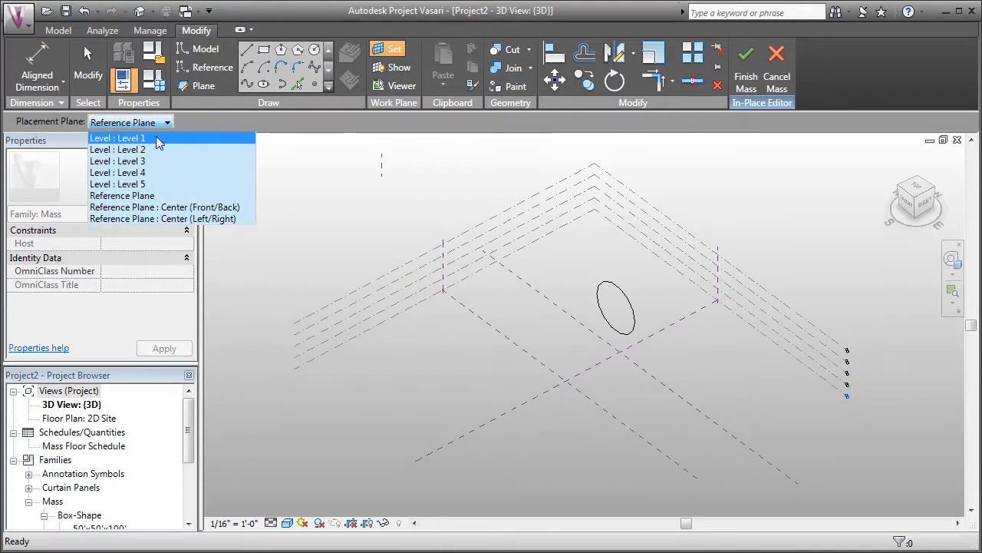
pyautogui.click(117, 138)
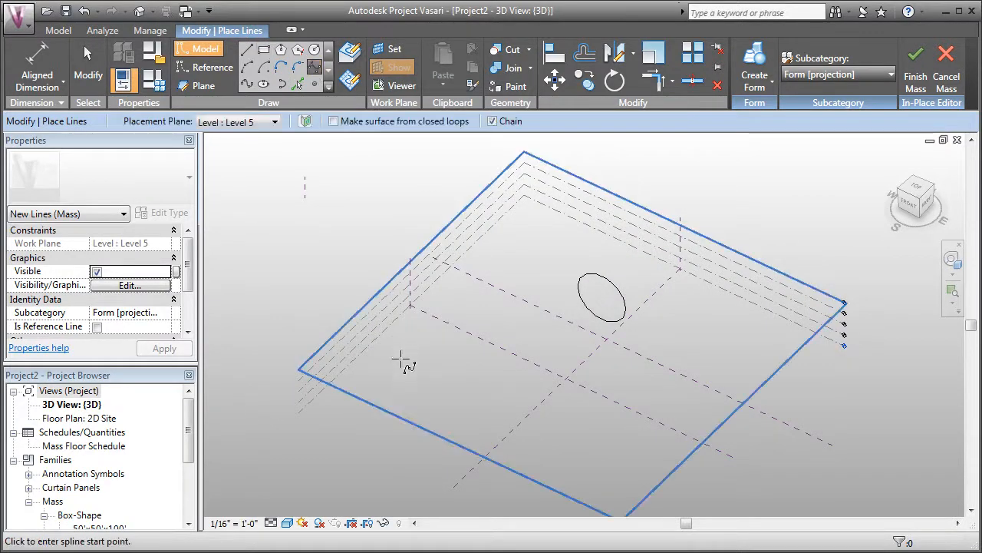
pyautogui.click(602, 424)
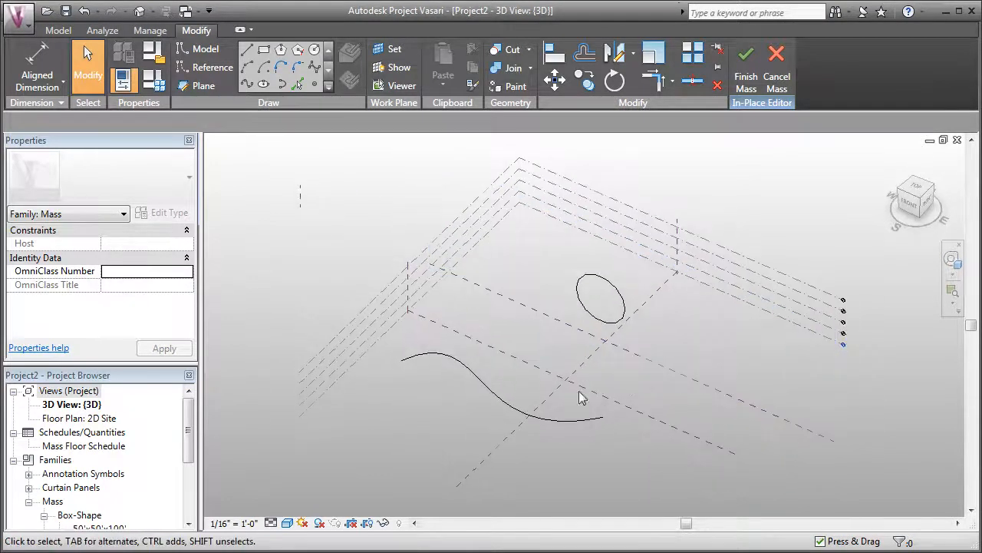
pyautogui.moveTo(580, 396); pyautogui.dragTo(890, 461)
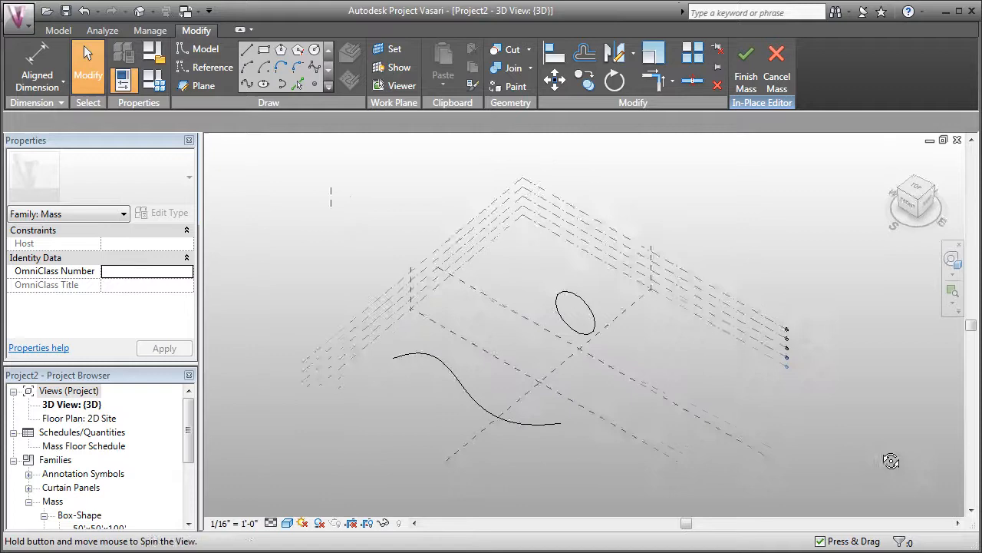